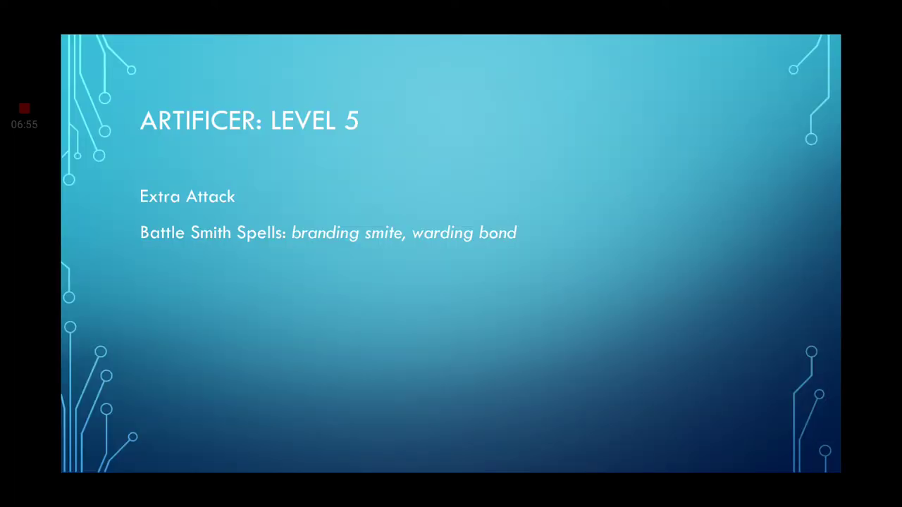
{"action": "key", "text": "Right"}
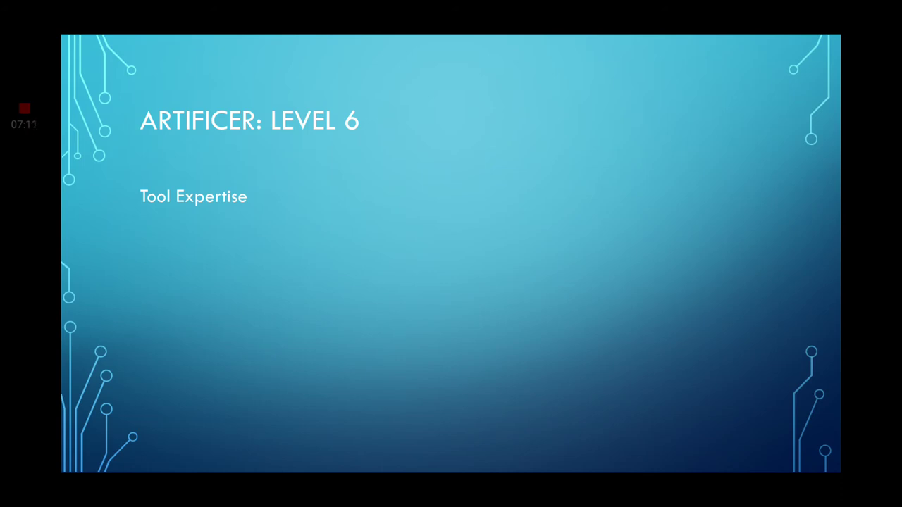
{"action": "key", "text": "Right"}
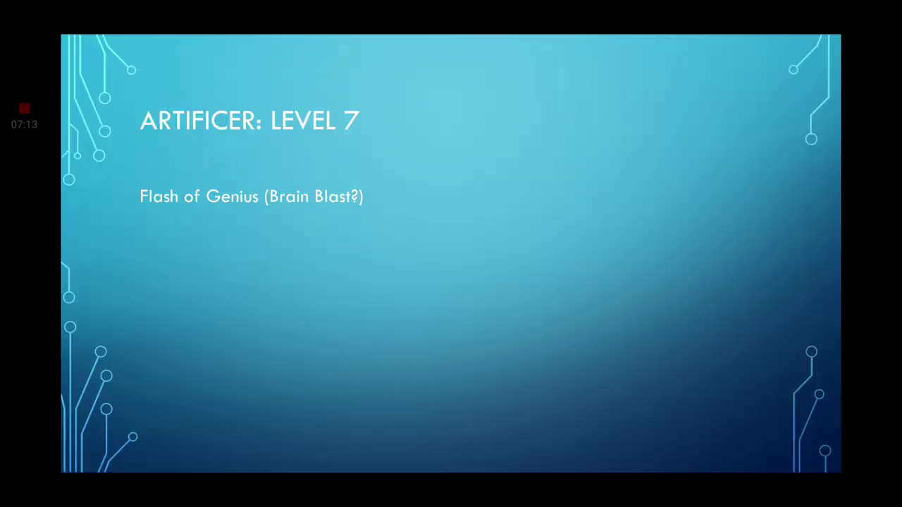
{"action": "key", "text": "Right"}
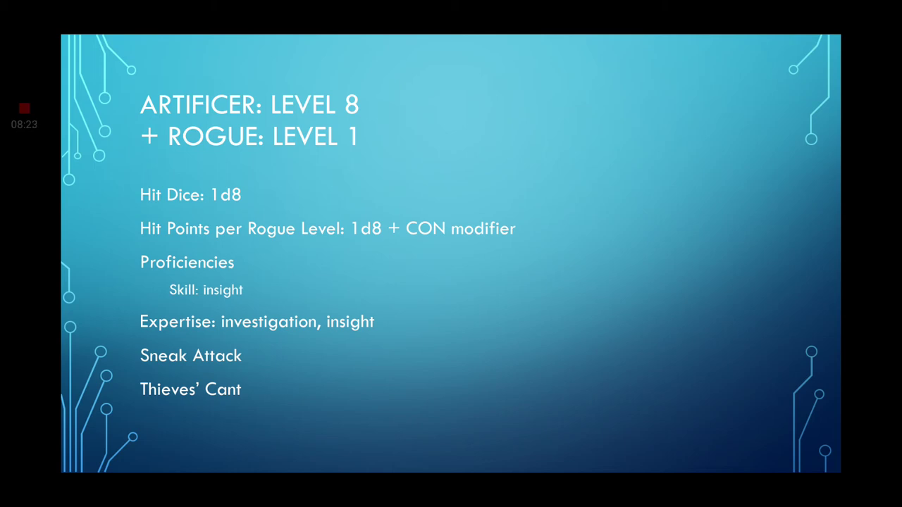
{"action": "key", "text": "Right"}
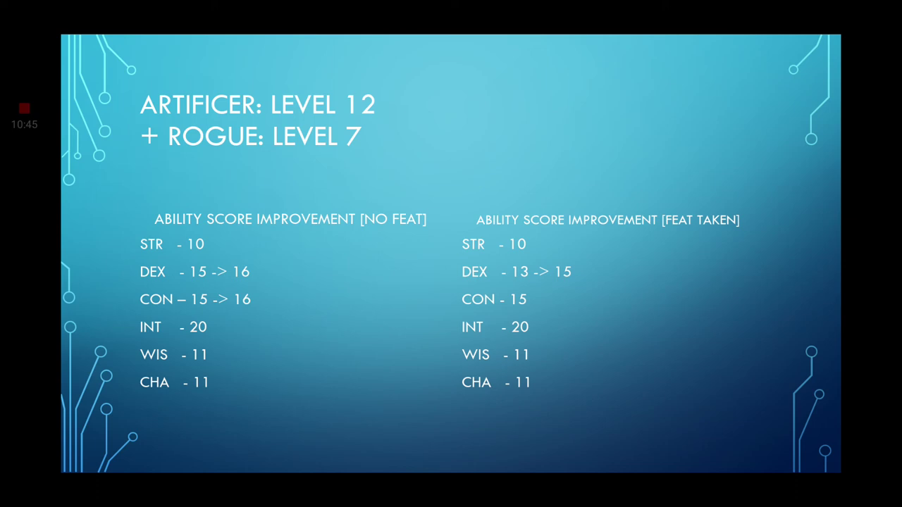
{"action": "key", "text": "Right"}
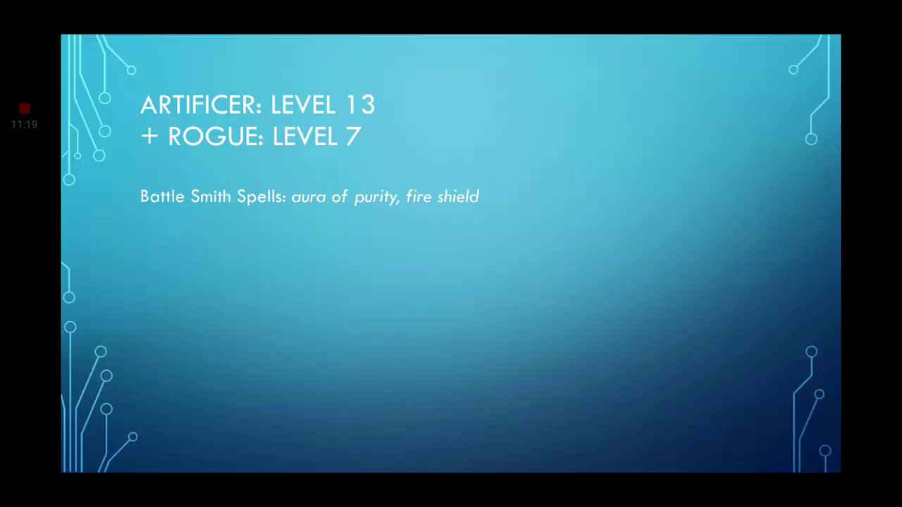